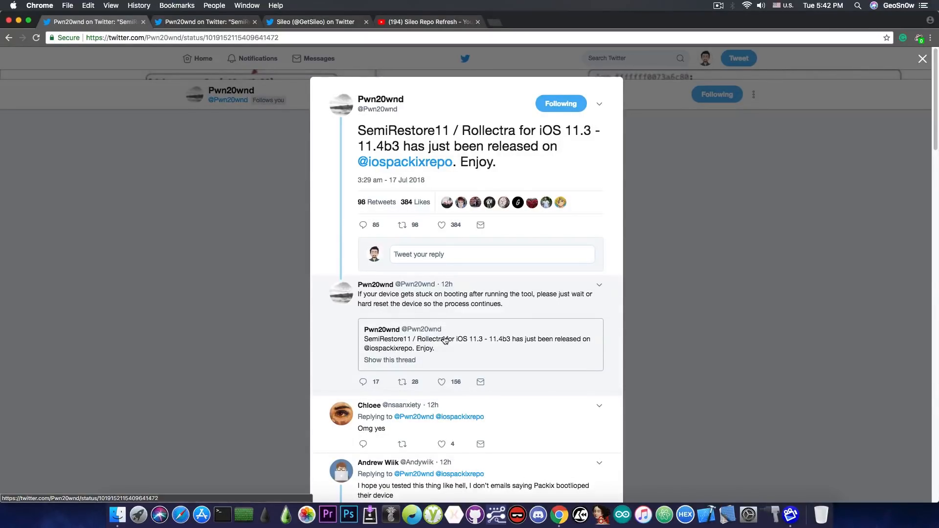
mouse_move(313, 166)
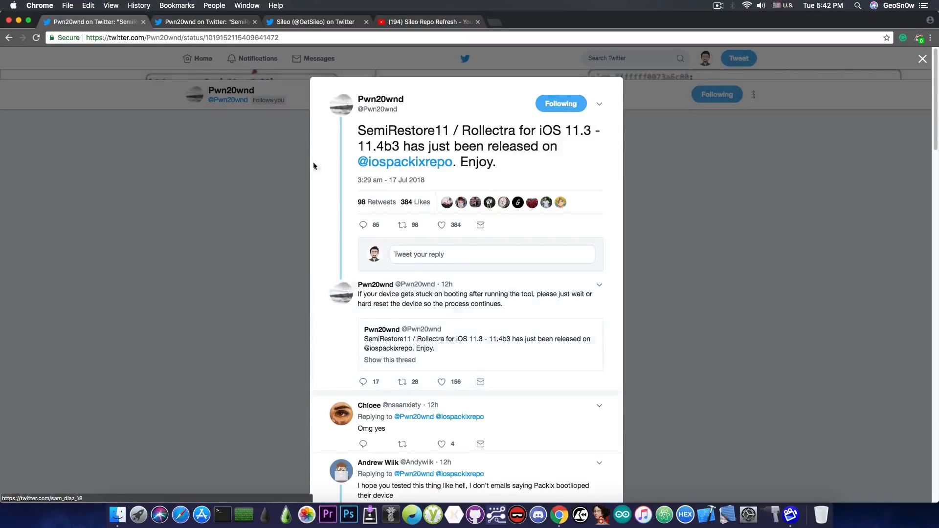
mouse_move(346, 196)
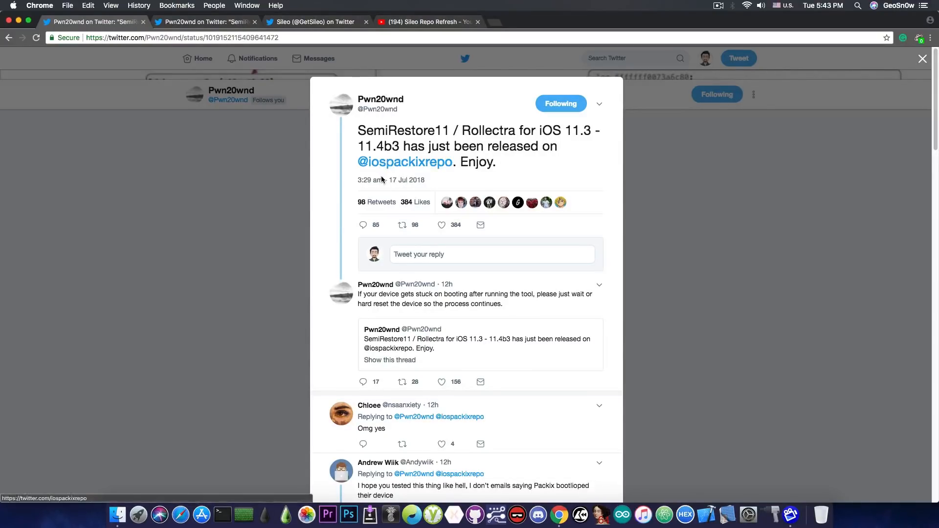
mouse_move(400, 173)
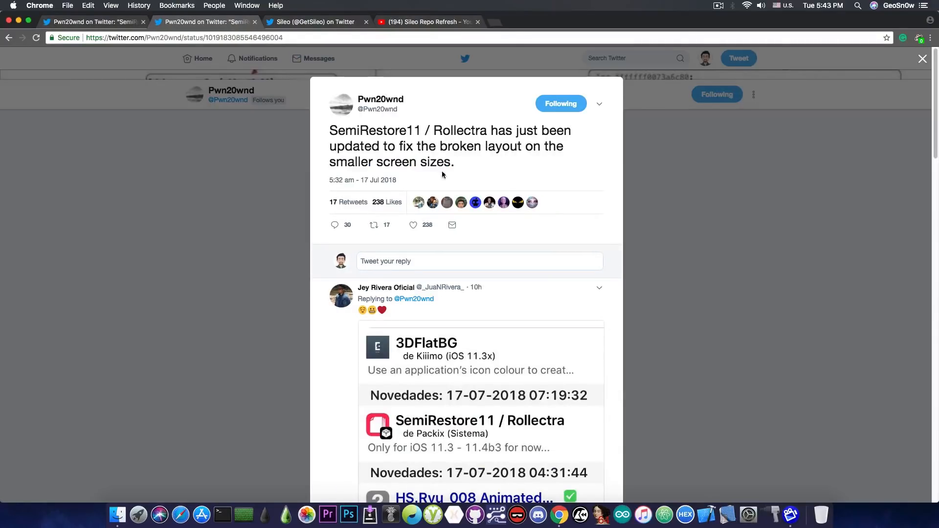
mouse_move(407, 156)
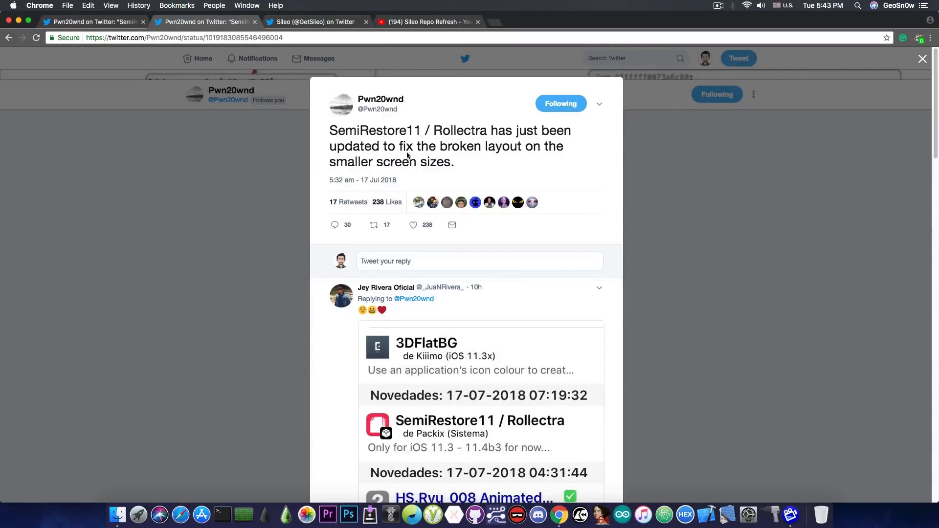
mouse_move(486, 159)
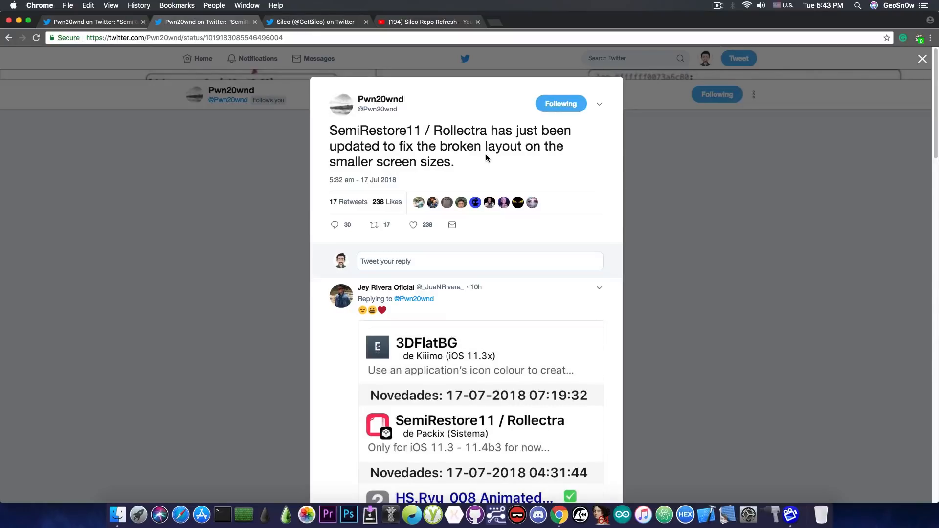
Switch to the Twitter tab with Pwn20wnd's tweet about the SemiRestore11/Rollectra layout fix.
left_click(317, 22)
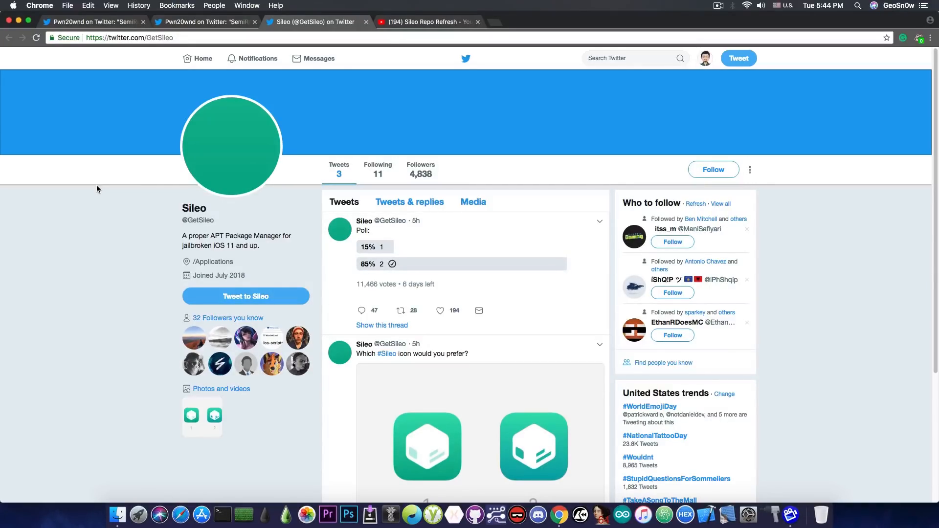
mouse_move(68, 191)
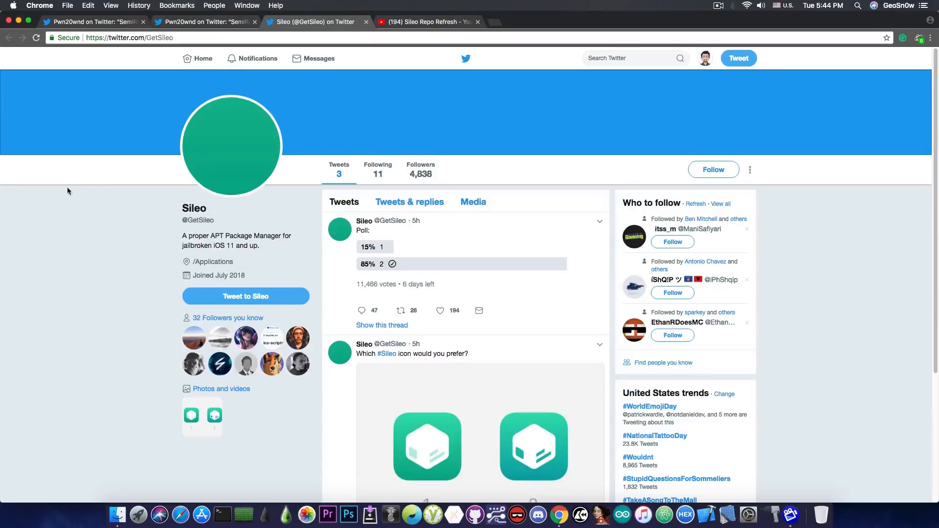
mouse_move(100, 215)
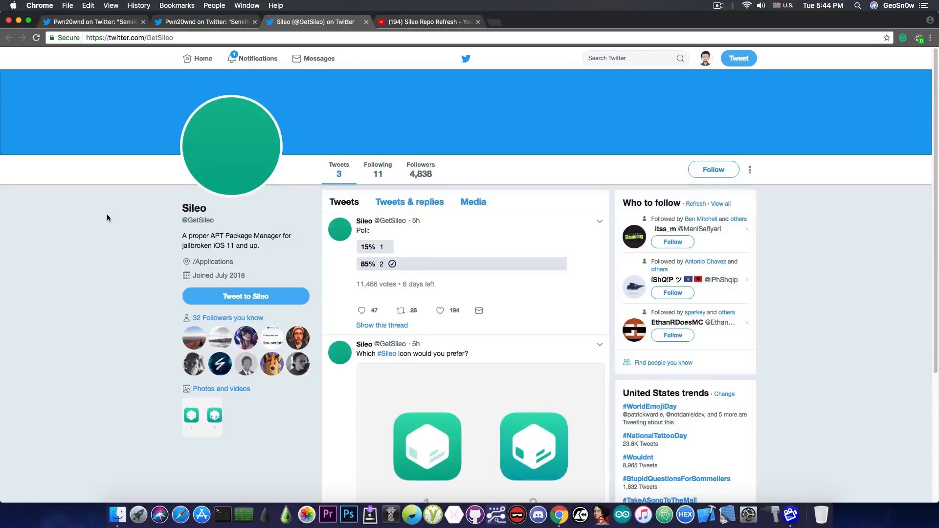
mouse_move(111, 205)
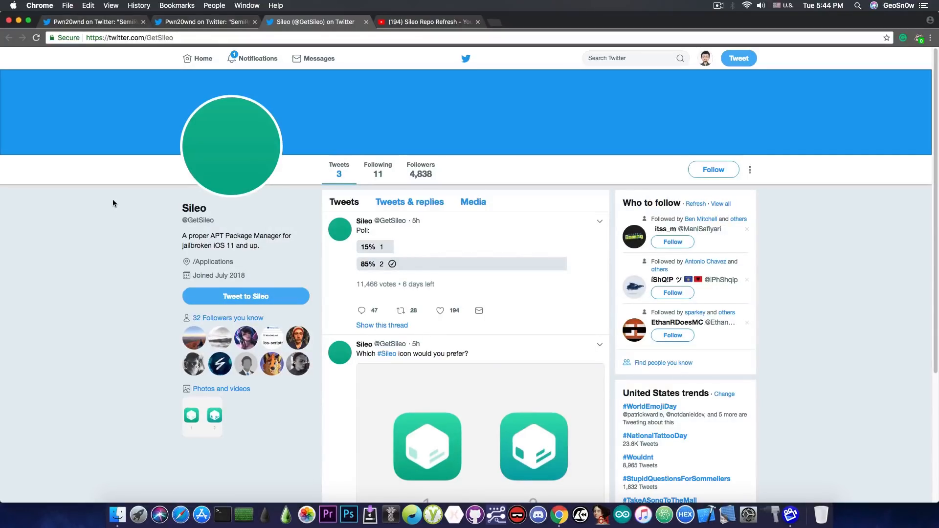
scroll("down", 3)
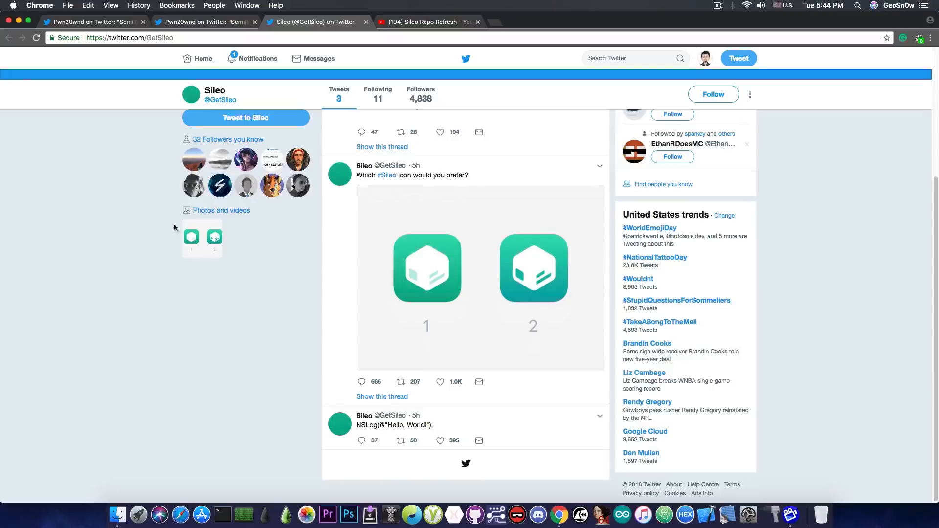
mouse_move(283, 275)
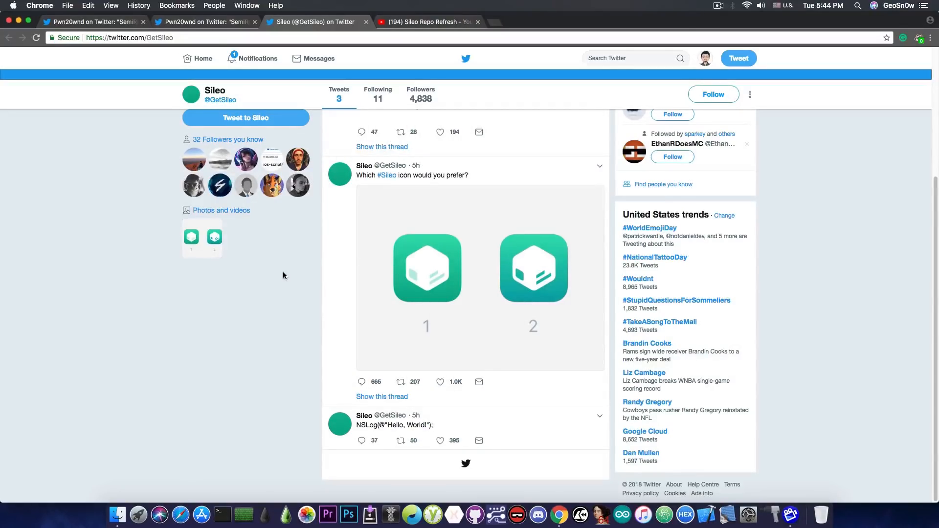
mouse_move(485, 284)
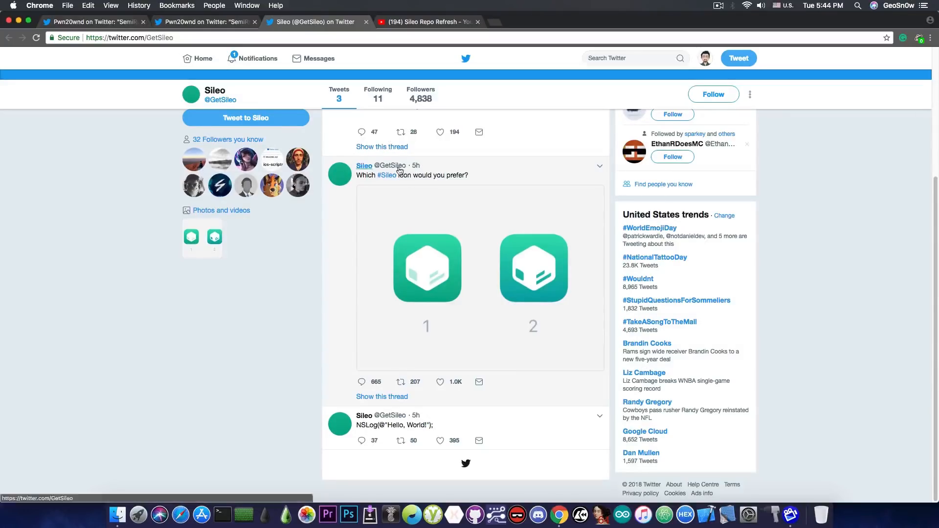
left_click(430, 21)
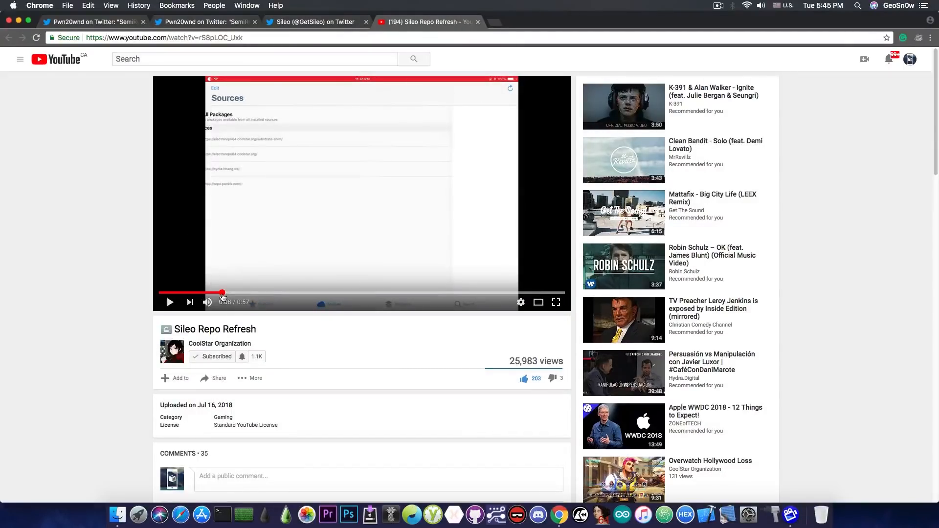
mouse_move(251, 290)
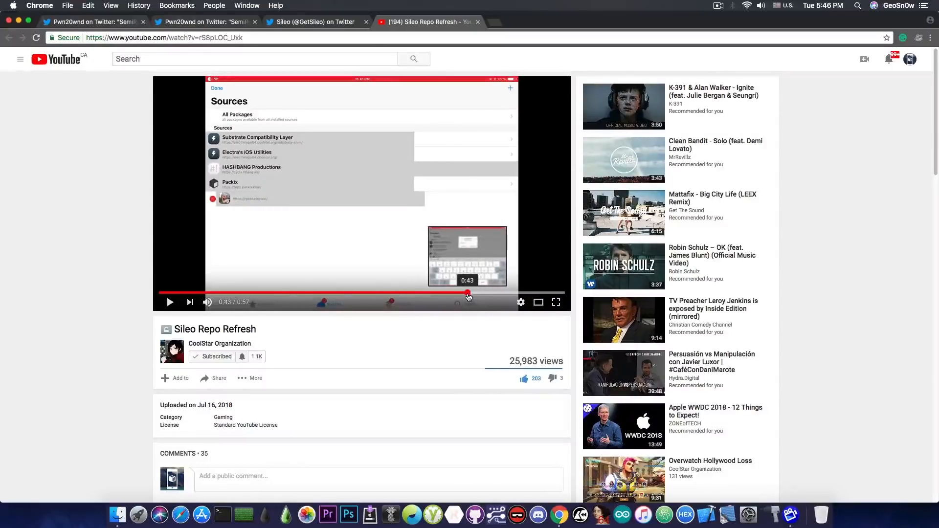
Skip the Sileo Repo Refresh video to about 0:43, then return to the Sileo Twitter profile.
left_click(468, 293)
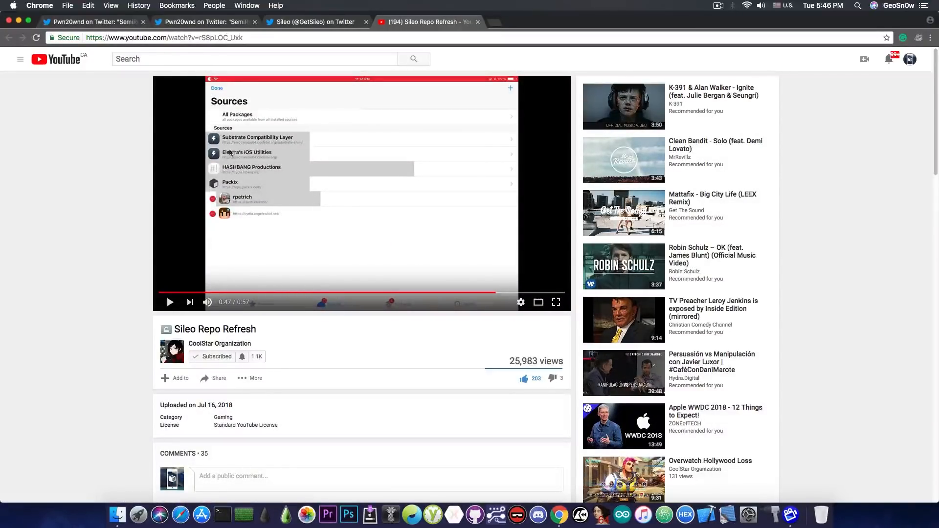
left_click(311, 21)
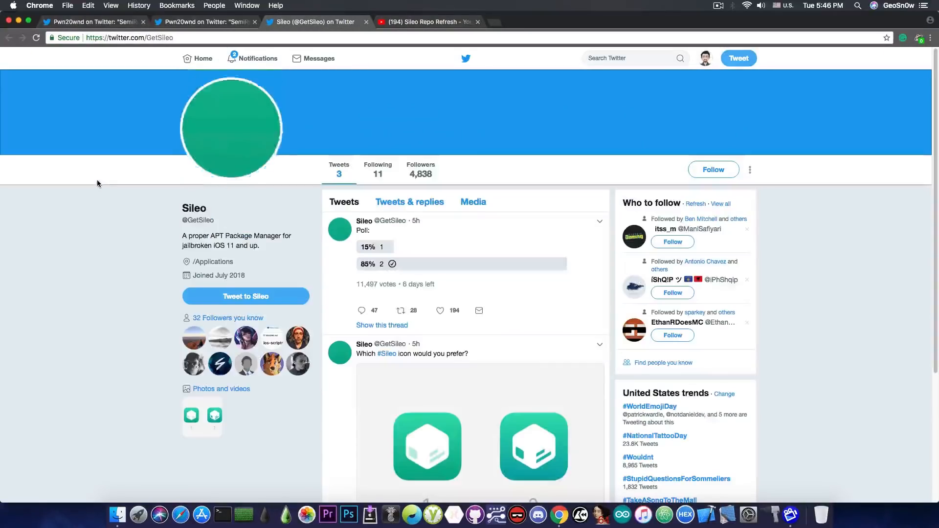